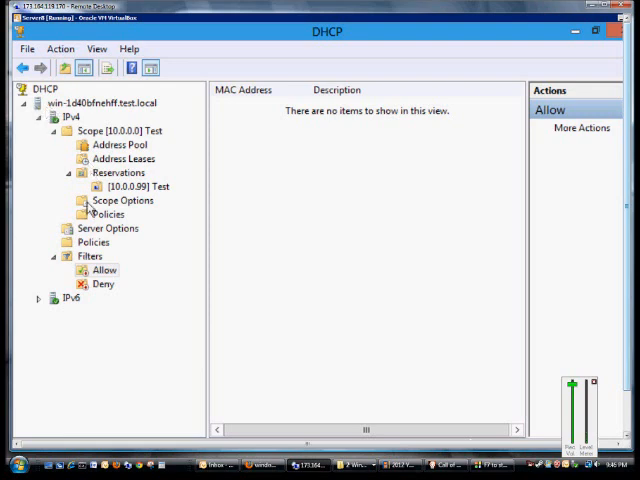
- Show the Deny filter's empty MAC address list under IPv4 > Filters
left_click(104, 284)
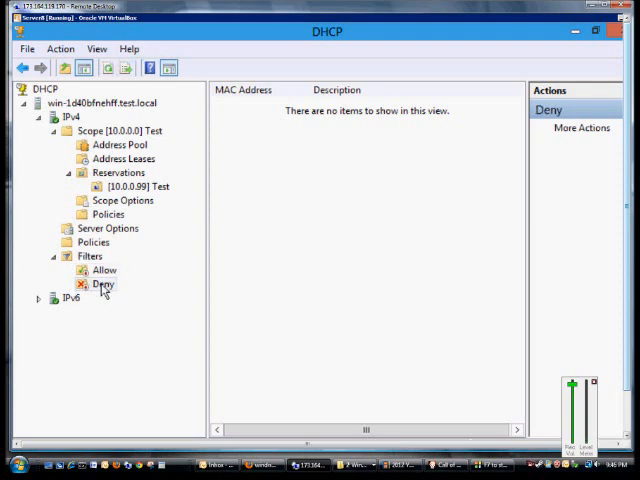
- Add a new Deny filter entry for PC1's MAC address described 'Deny to PC 1'
right_click(104, 284)
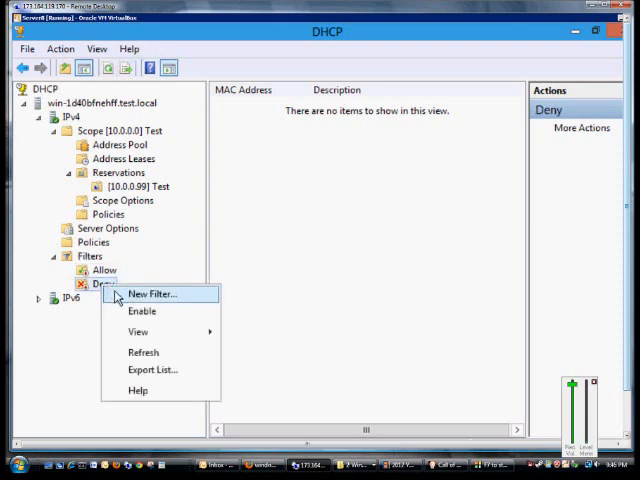
left_click(152, 292)
type("08-00-27-76-d5-be")
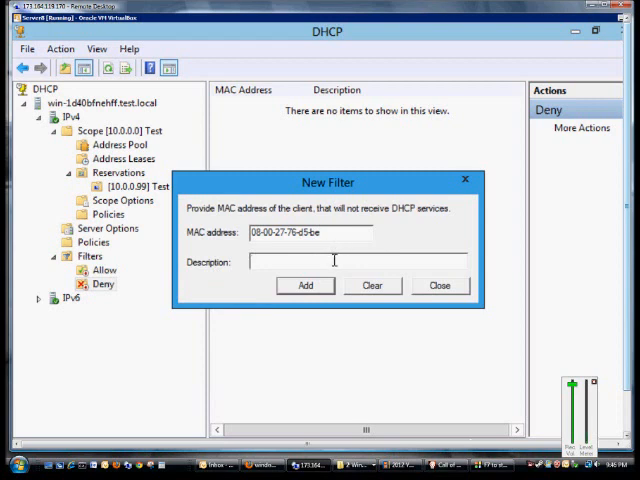
type("Deny")
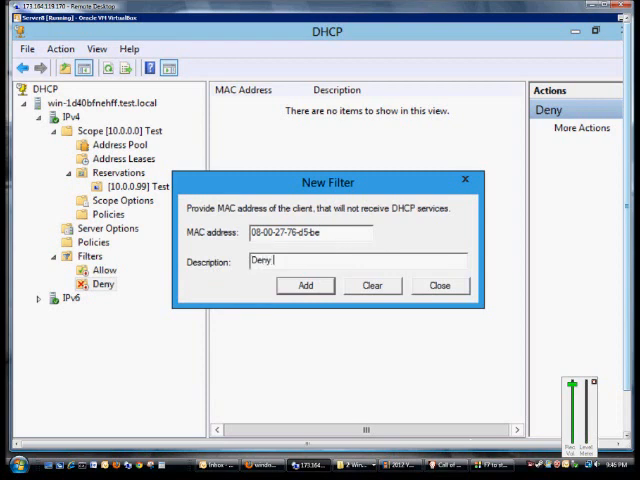
type("to PC 1")
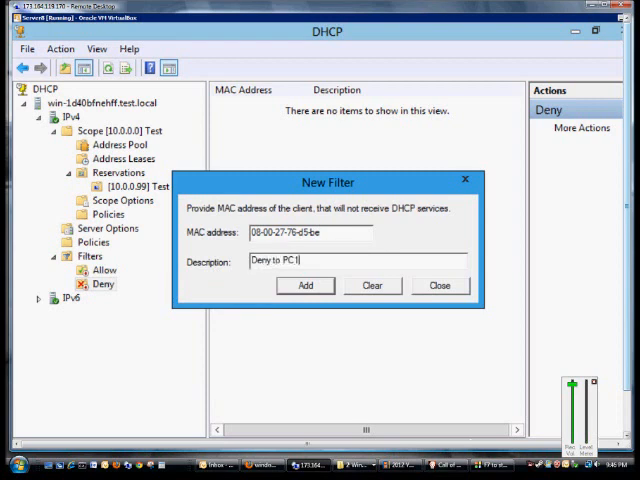
left_click(304, 284)
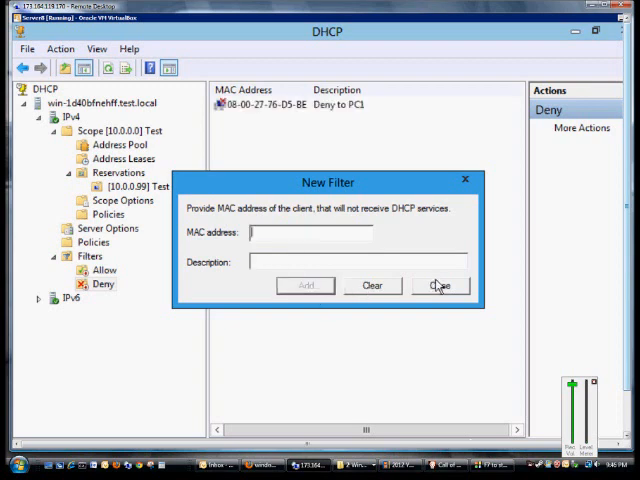
left_click(440, 286)
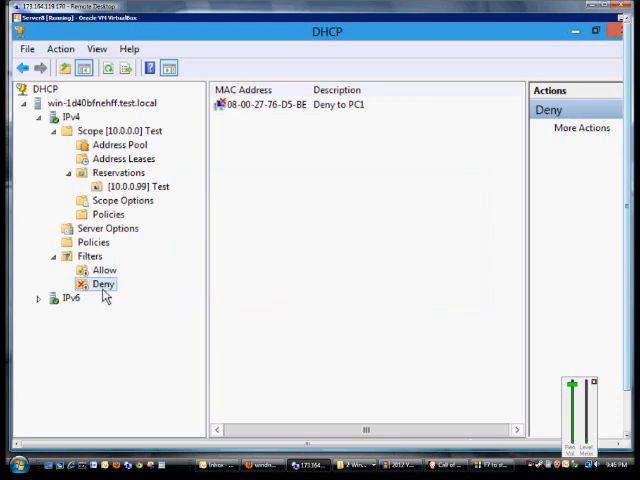
- Bring up the Deny filter's actions to enable it
right_click(104, 284)
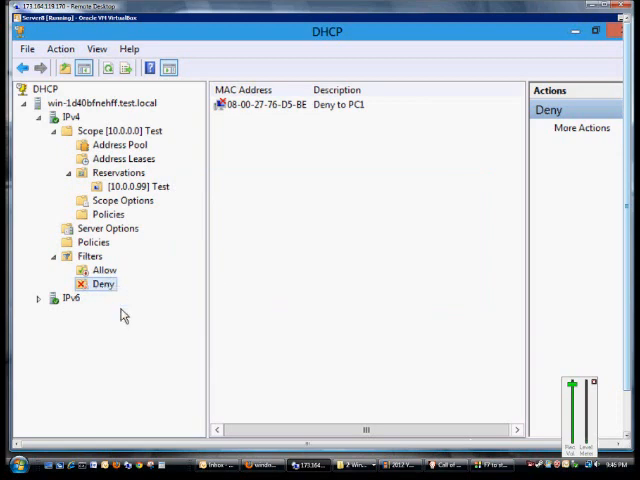
mouse_move(88, 300)
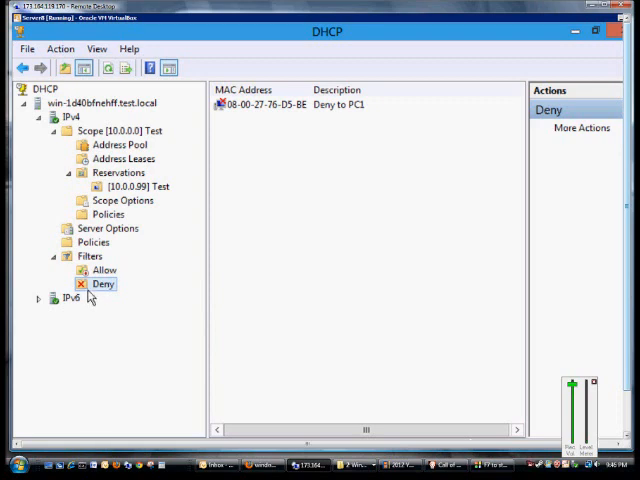
mouse_move(264, 200)
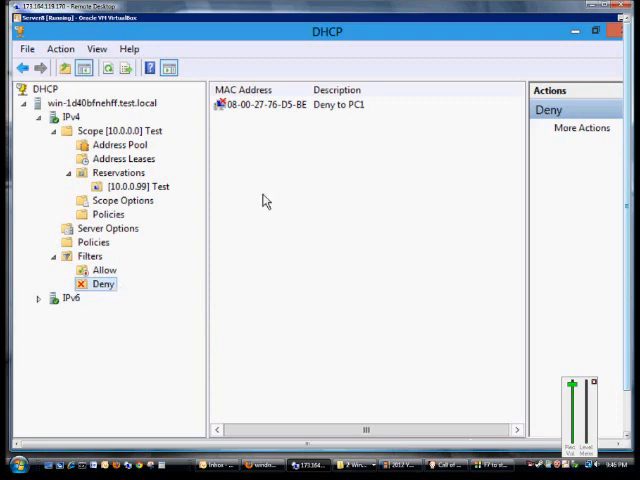
mouse_move(316, 124)
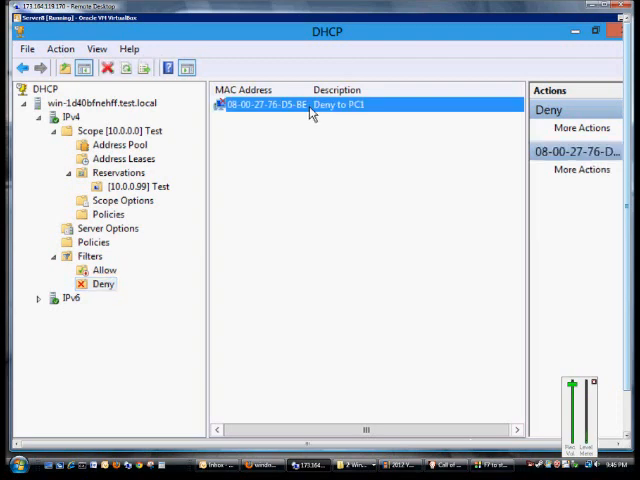
mouse_move(292, 188)
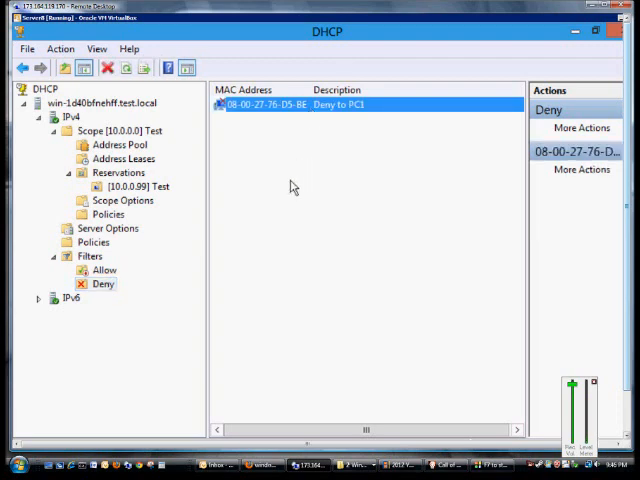